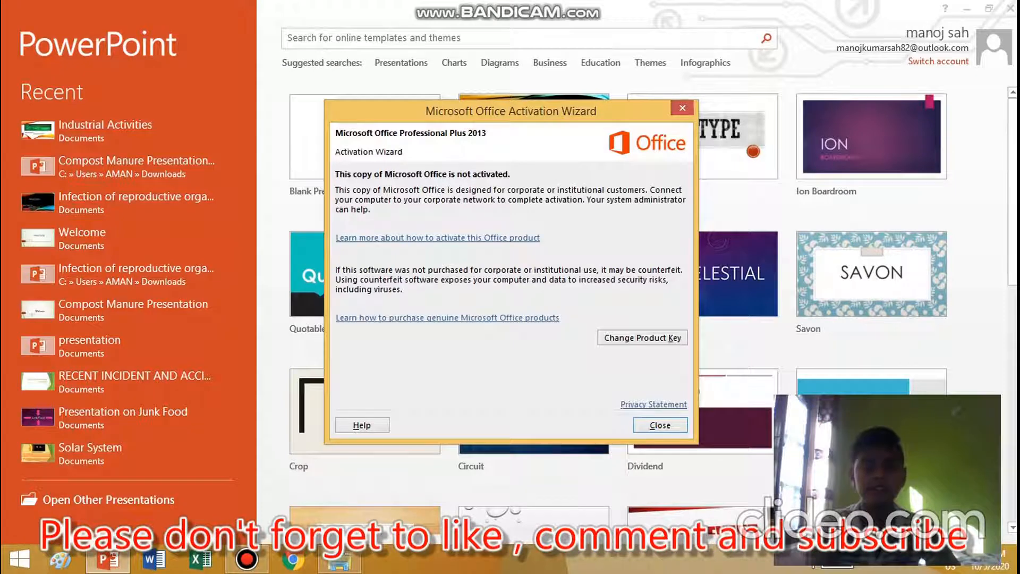
# - Dismiss the Office Activation Wizard and open a blank presentation
pyautogui.click(659, 425)
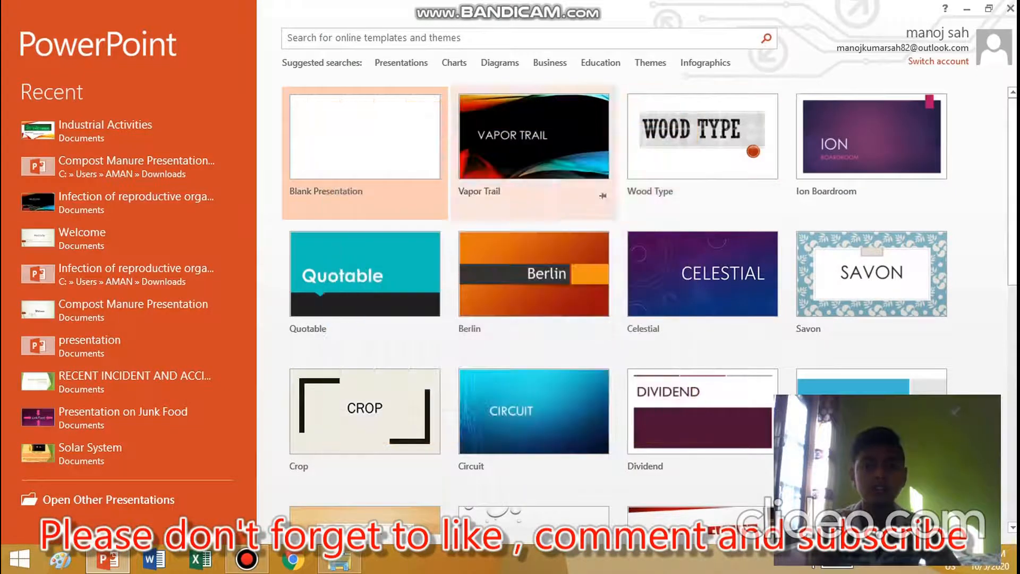
pyautogui.moveTo(364, 136)
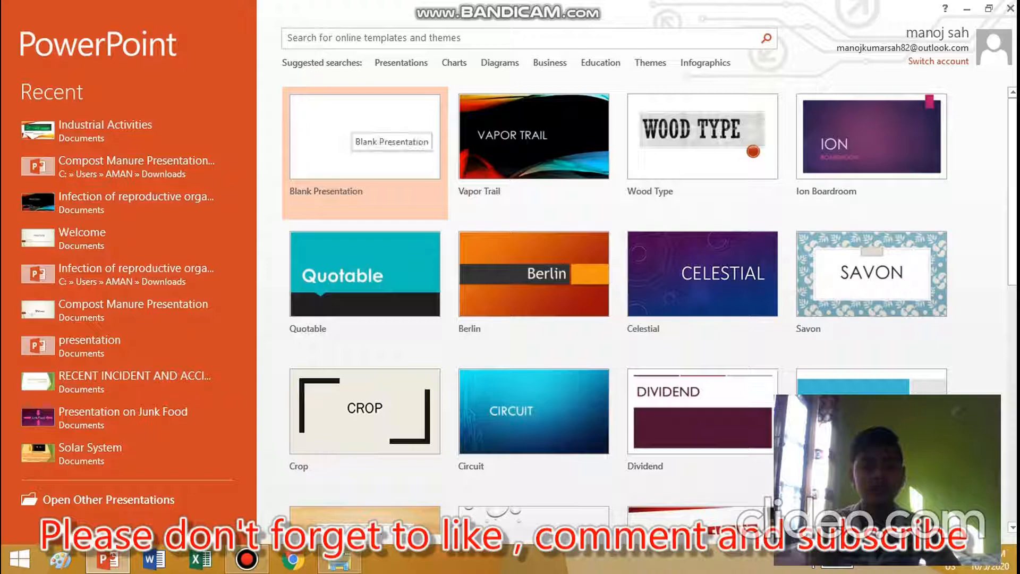
pyautogui.click(364, 136)
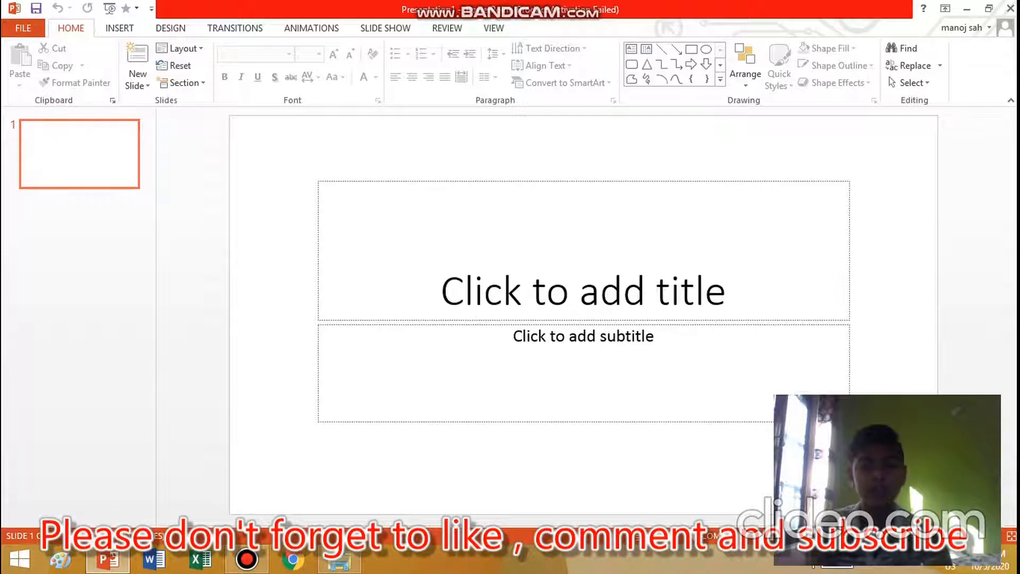
# - Title slide 1 '1', selected for red font colour, and add a second slide
pyautogui.click(582, 290)
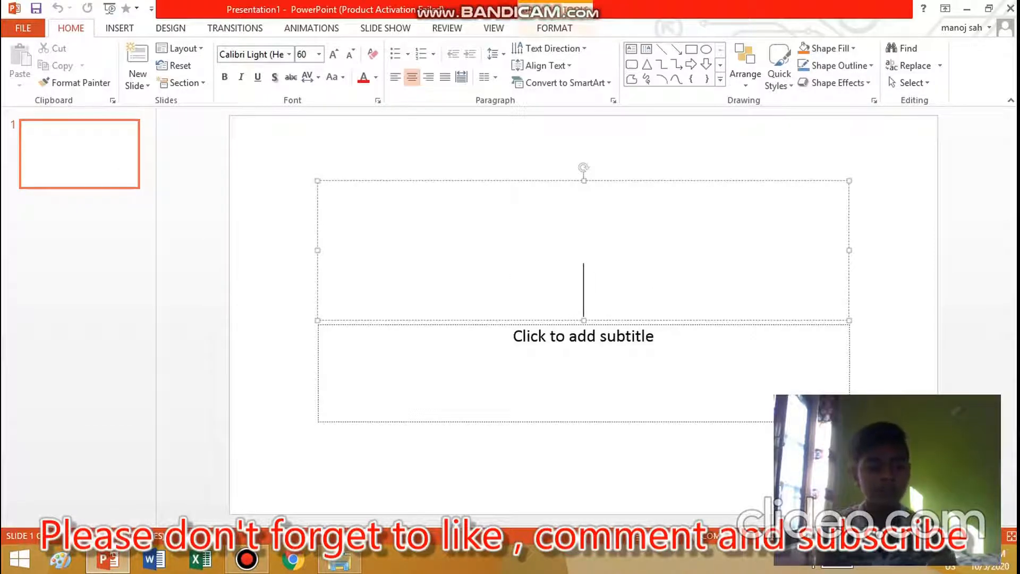
pyautogui.write('1')
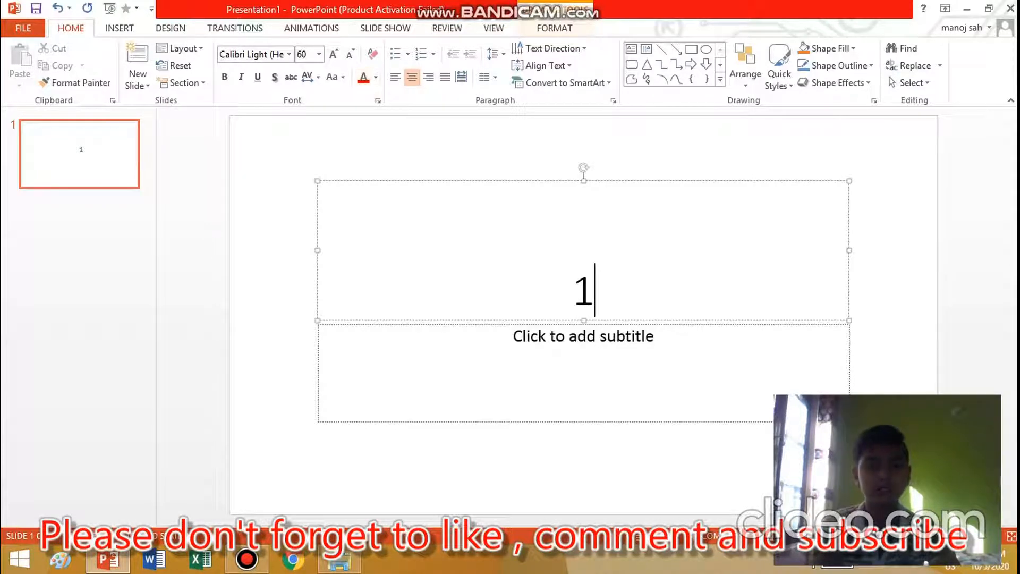
pyautogui.doubleClick(582, 291)
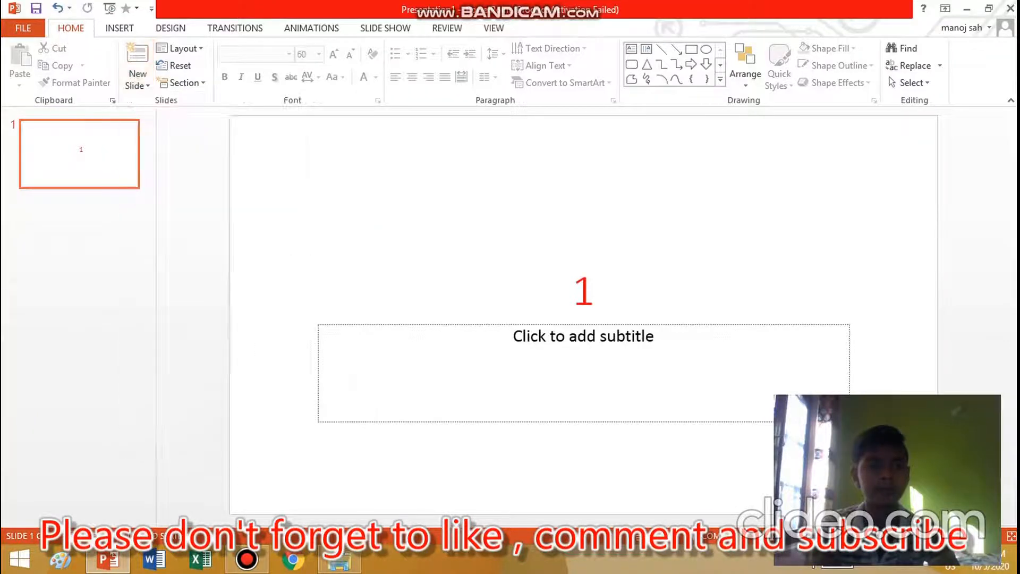
pyautogui.click(136, 62)
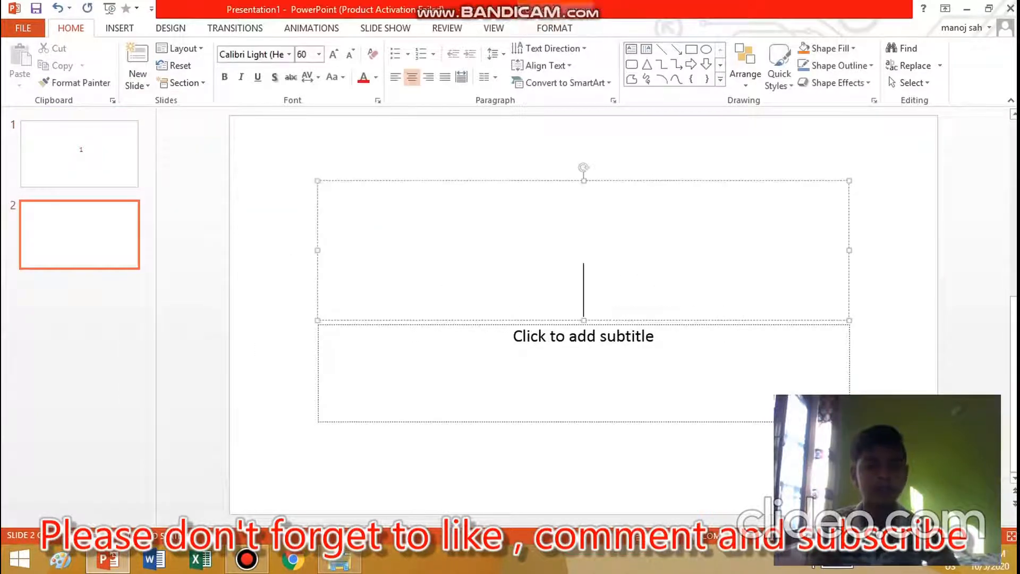
# - Enter '2' as slide 2's title and go back to slide 1
pyautogui.write('2')
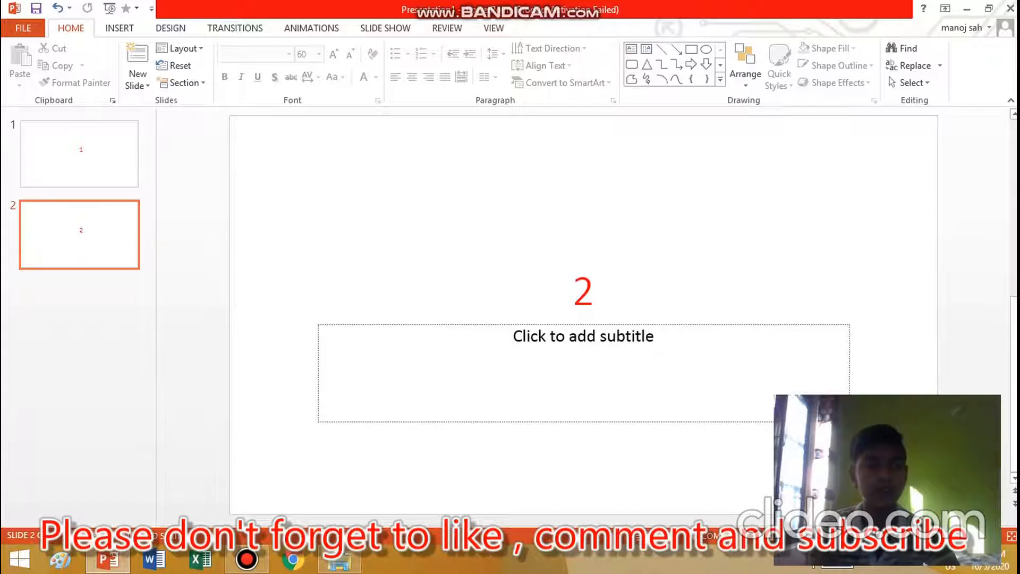
pyautogui.click(79, 154)
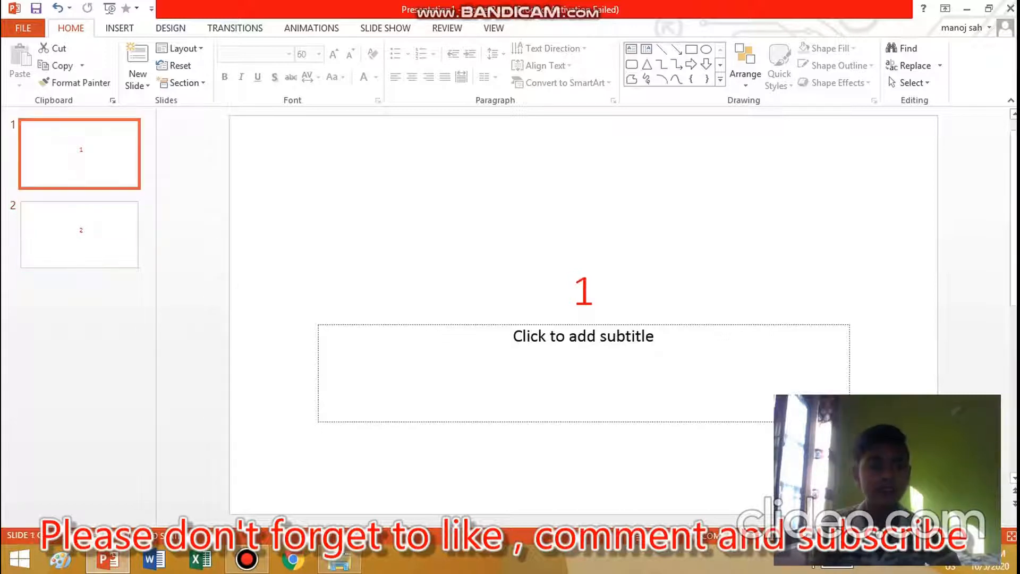
# - Reset slide 1 so its '1' title is black, then insert an empty slide after it
pyautogui.rightClick(79, 153)
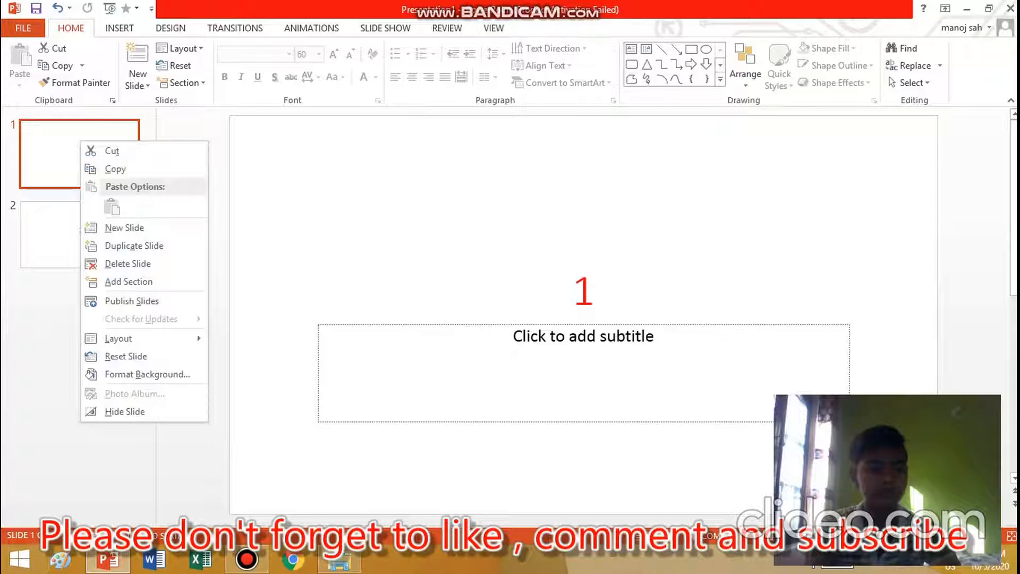
pyautogui.moveTo(125, 356)
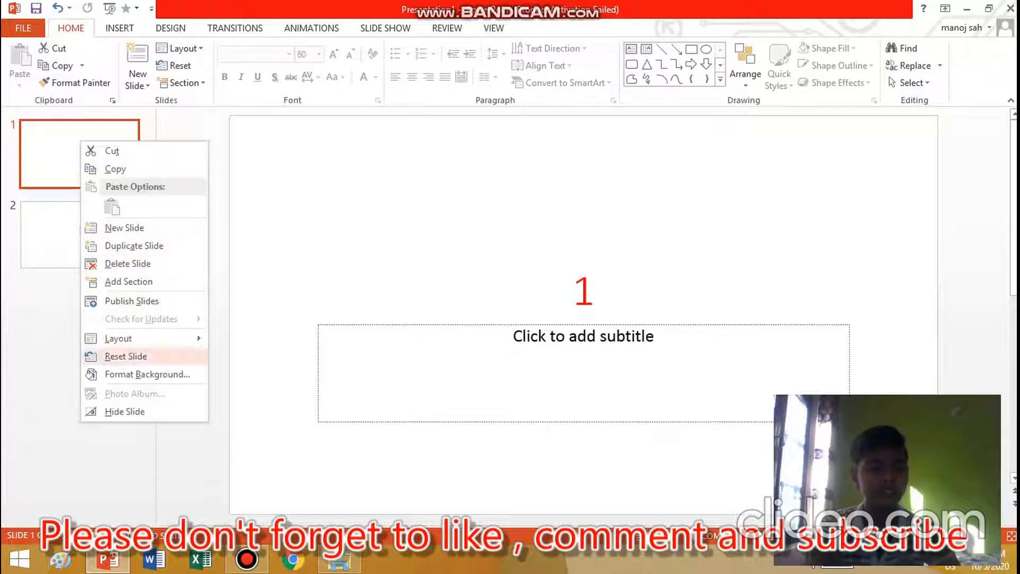
pyautogui.click(125, 356)
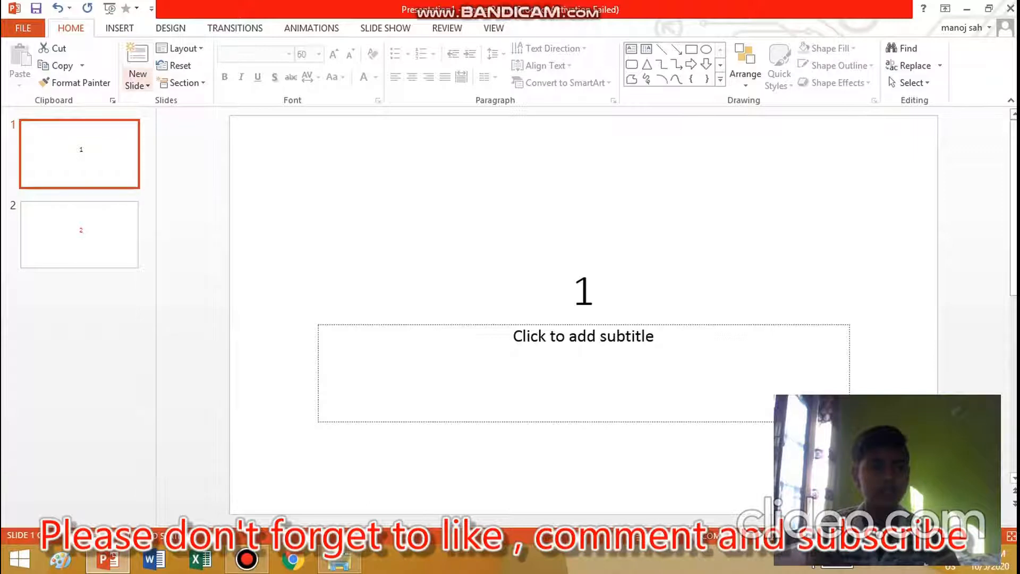
pyautogui.click(137, 65)
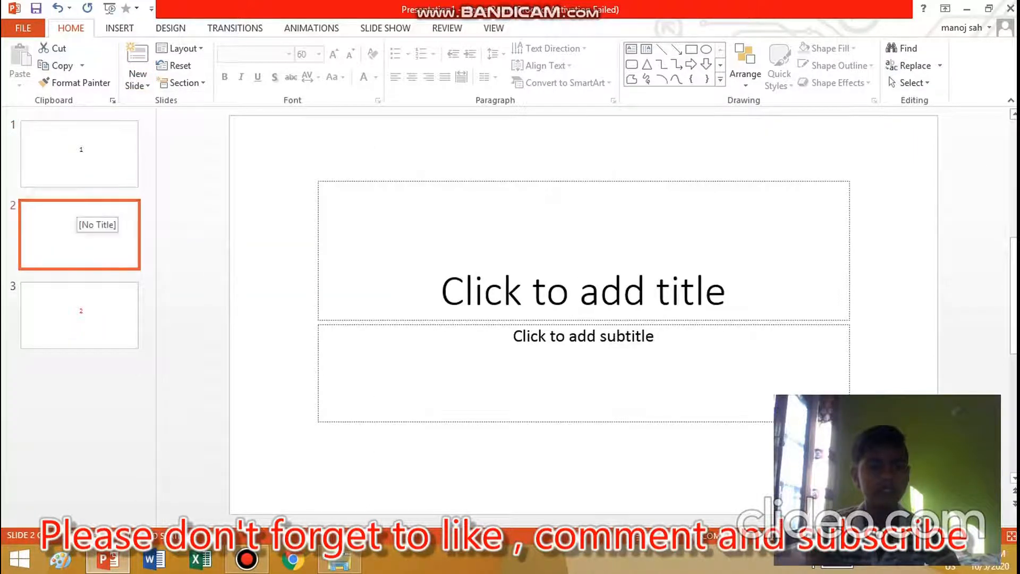
# - Browse the slides: slide 1, the empty slide 2, and slide 3 titled '2'
pyautogui.click(80, 154)
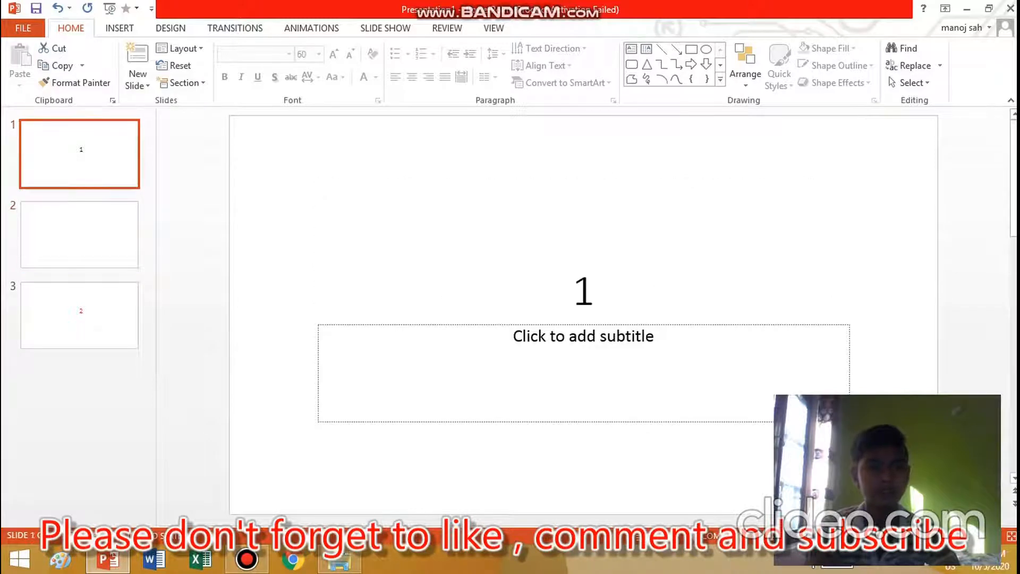
pyautogui.click(79, 234)
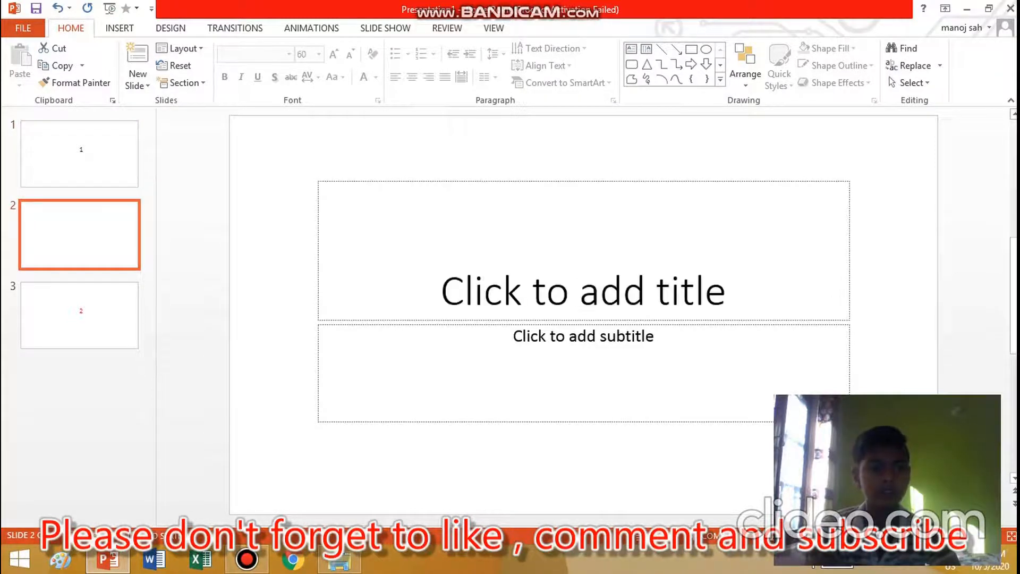
pyautogui.click(79, 314)
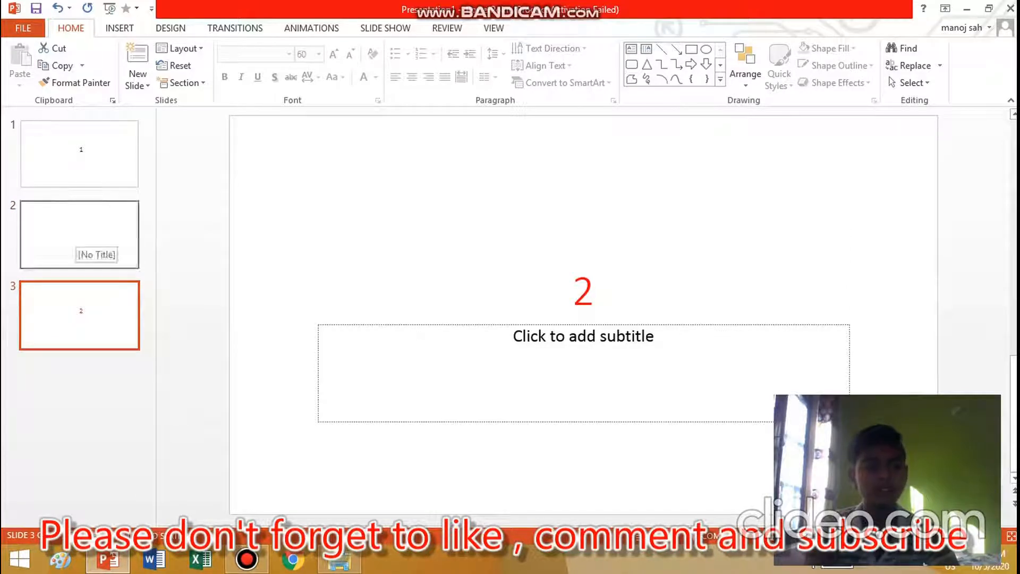
pyautogui.click(79, 234)
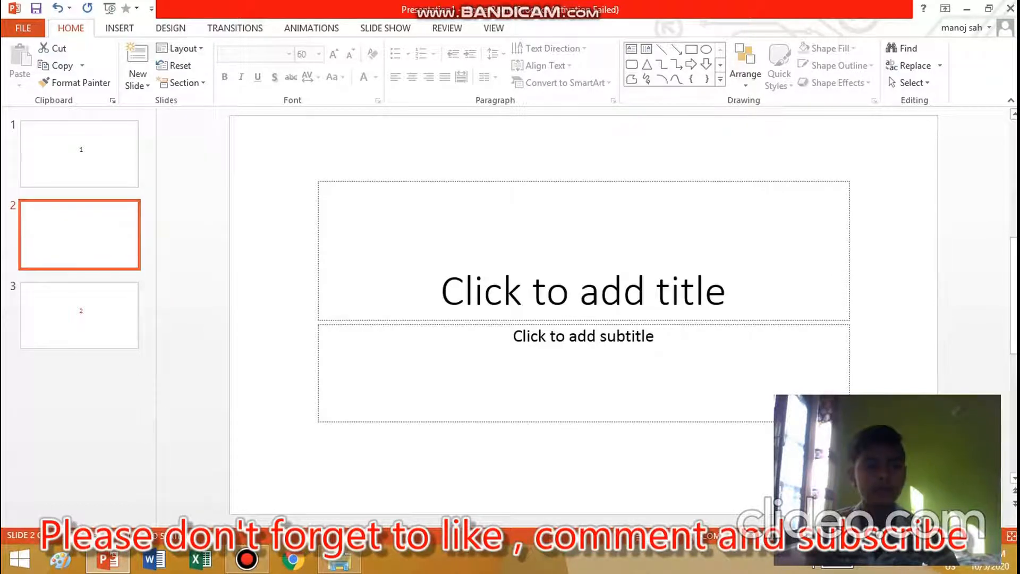
pyautogui.click(79, 153)
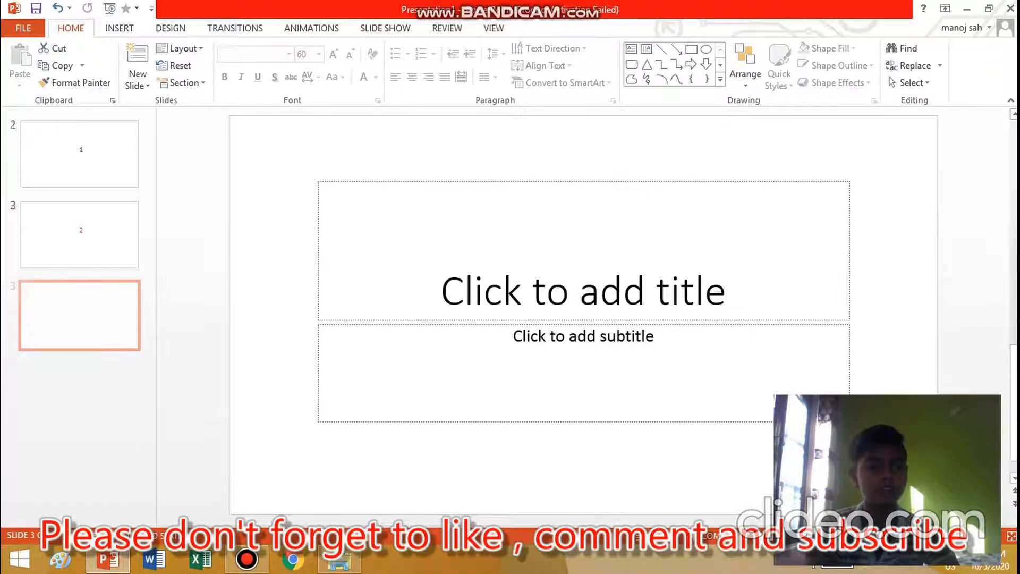
# - Return to the empty second slide and close PowerPoint without saving
pyautogui.click(79, 235)
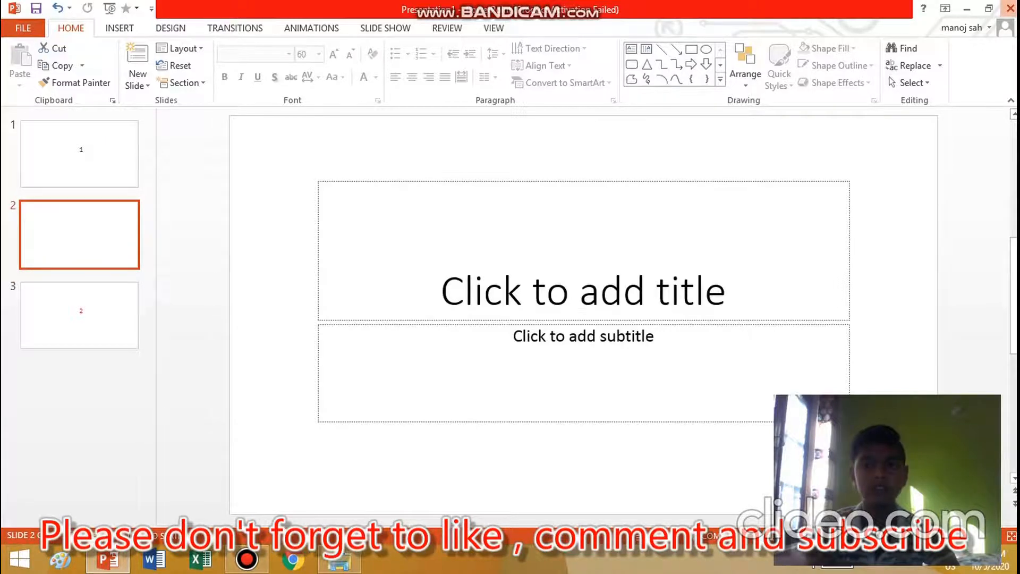
pyautogui.click(1009, 8)
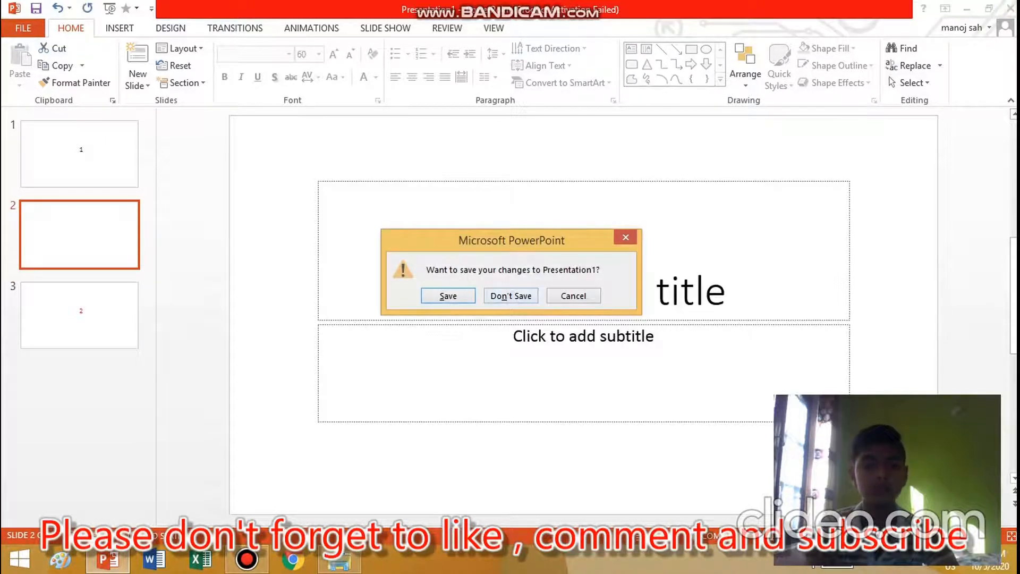
pyautogui.click(510, 295)
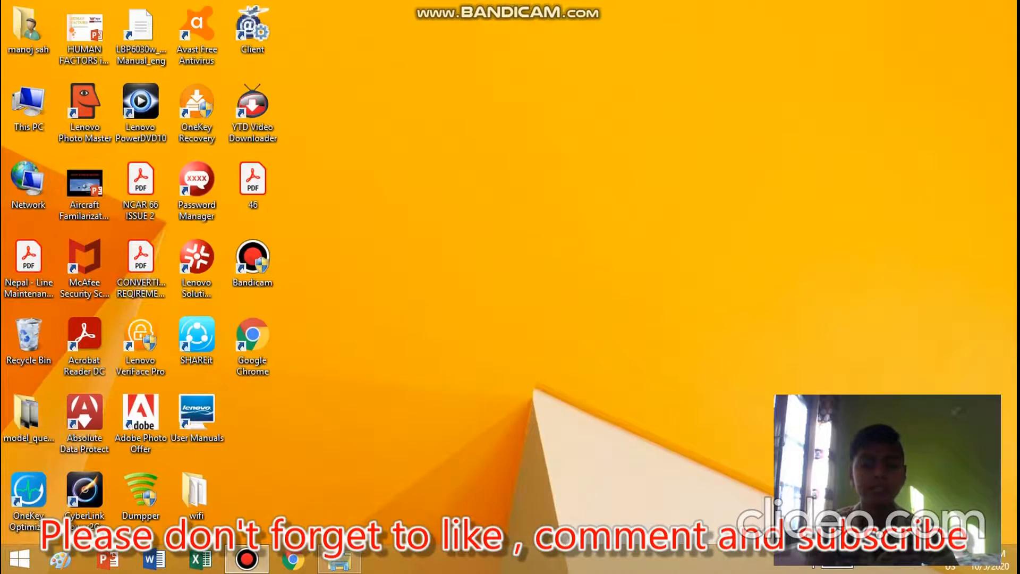